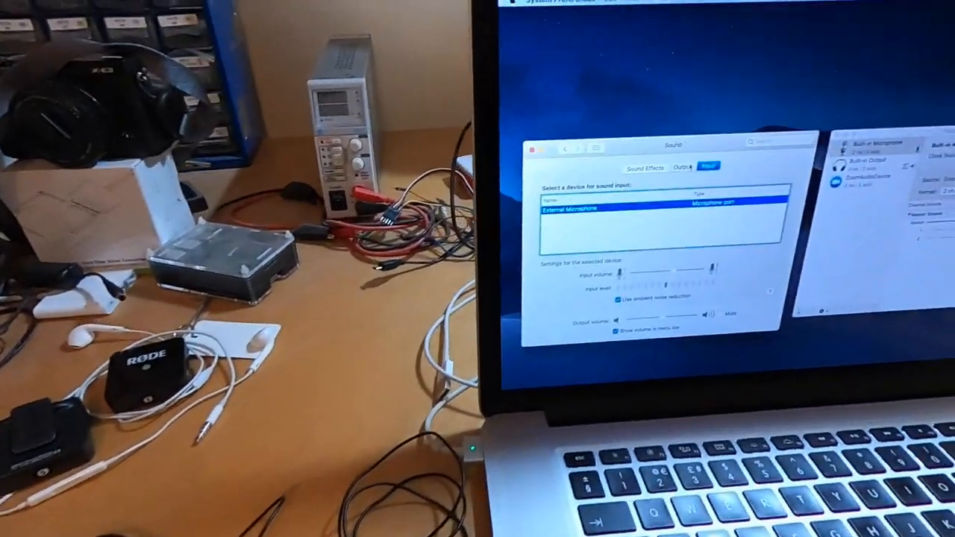
# - Show the Sound output device list with Headphones as the selected output
pyautogui.click(674, 167)
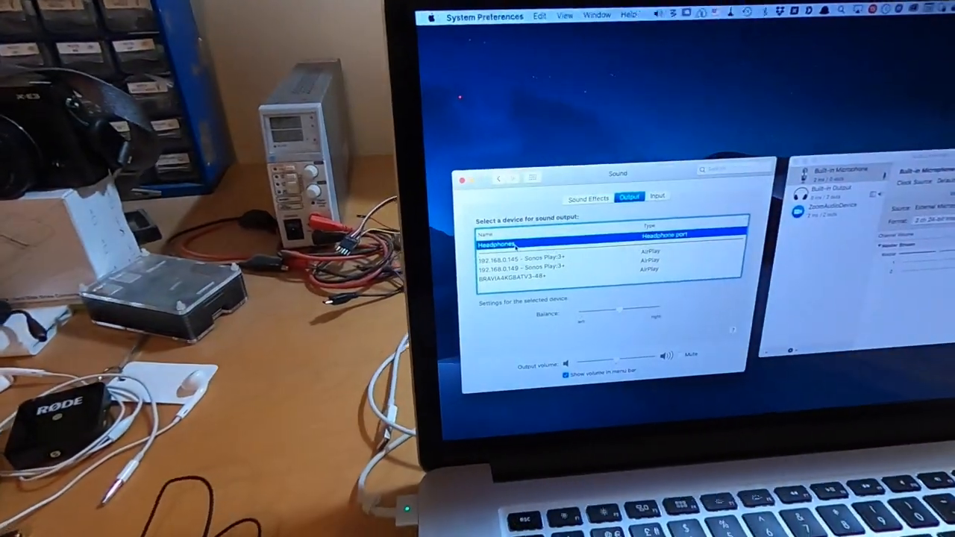